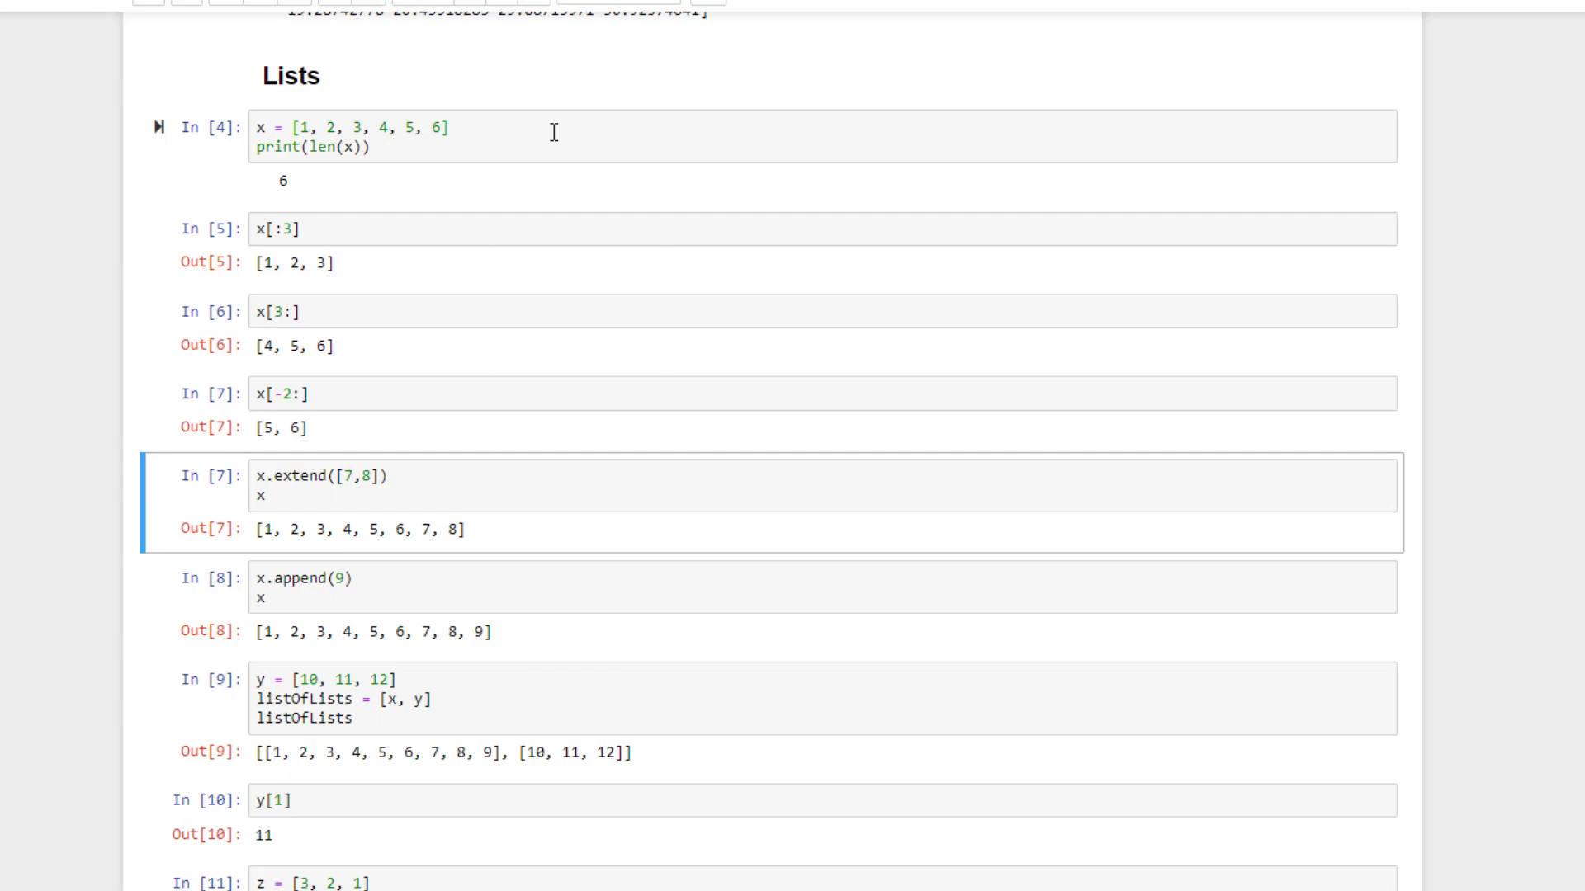
Run the list example cells through the ascending and descending sort results.
left_click(303, 586)
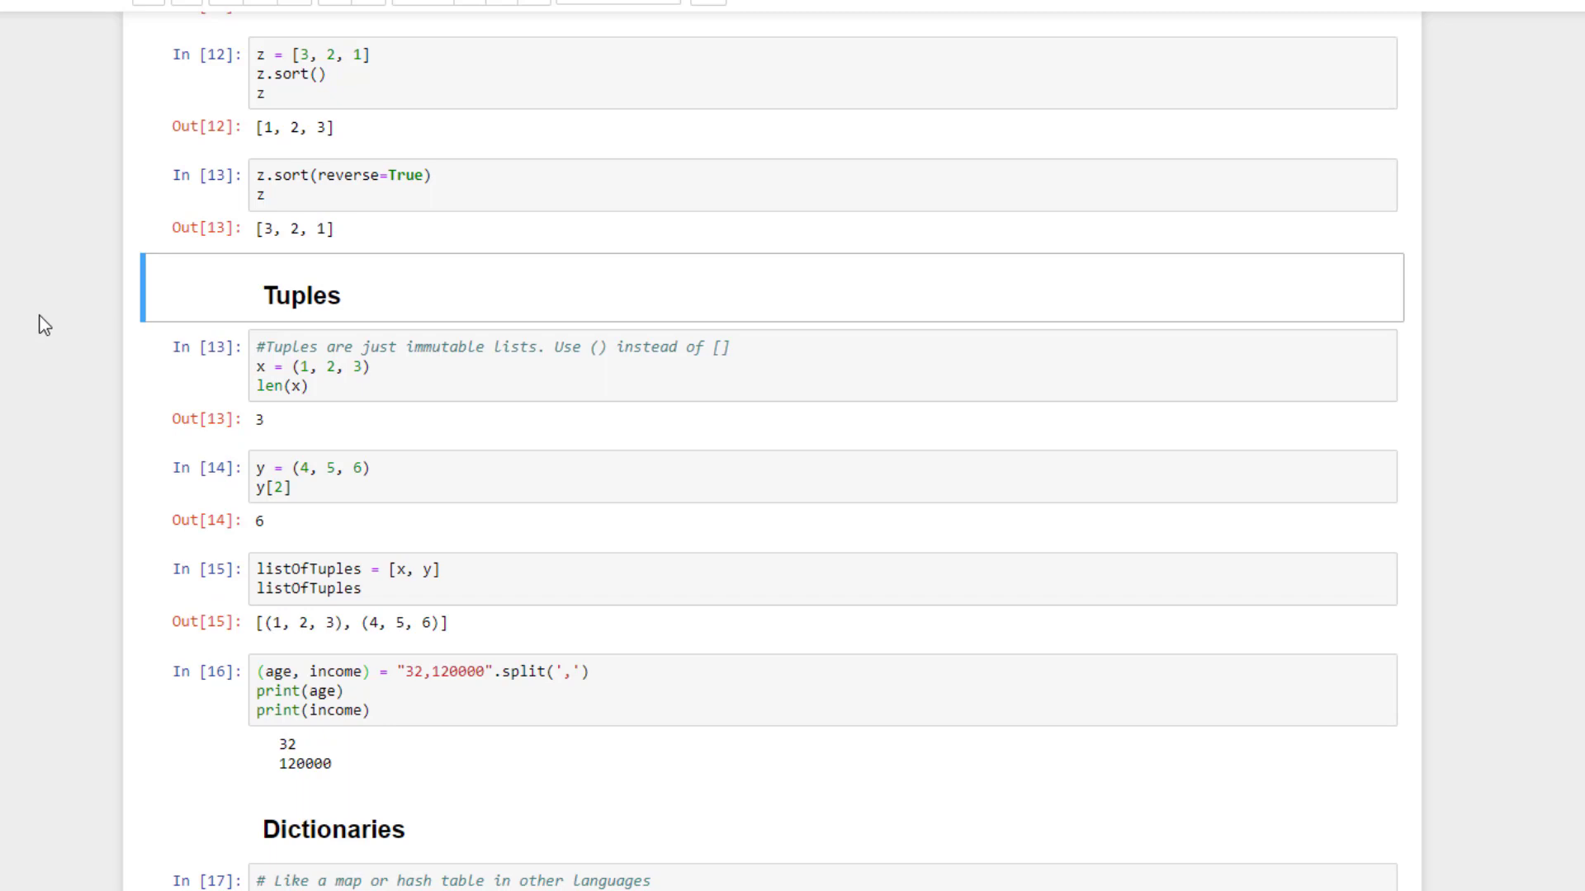
Run the tuple cells showing length, indexing and the age/income split outputs.
scroll("down", 3)
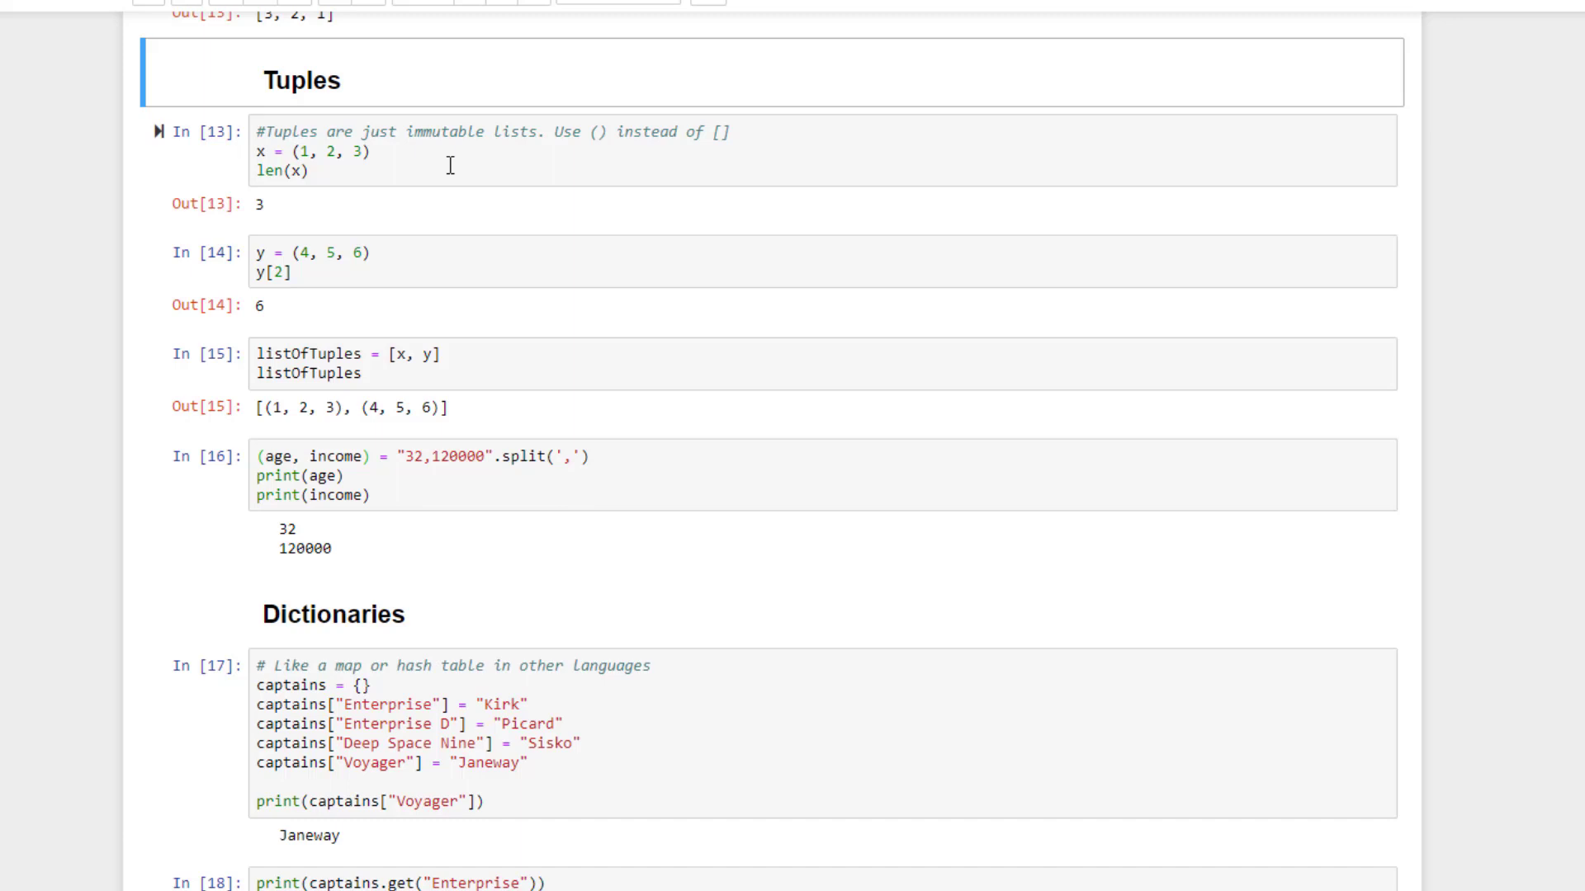
left_click(525, 182)
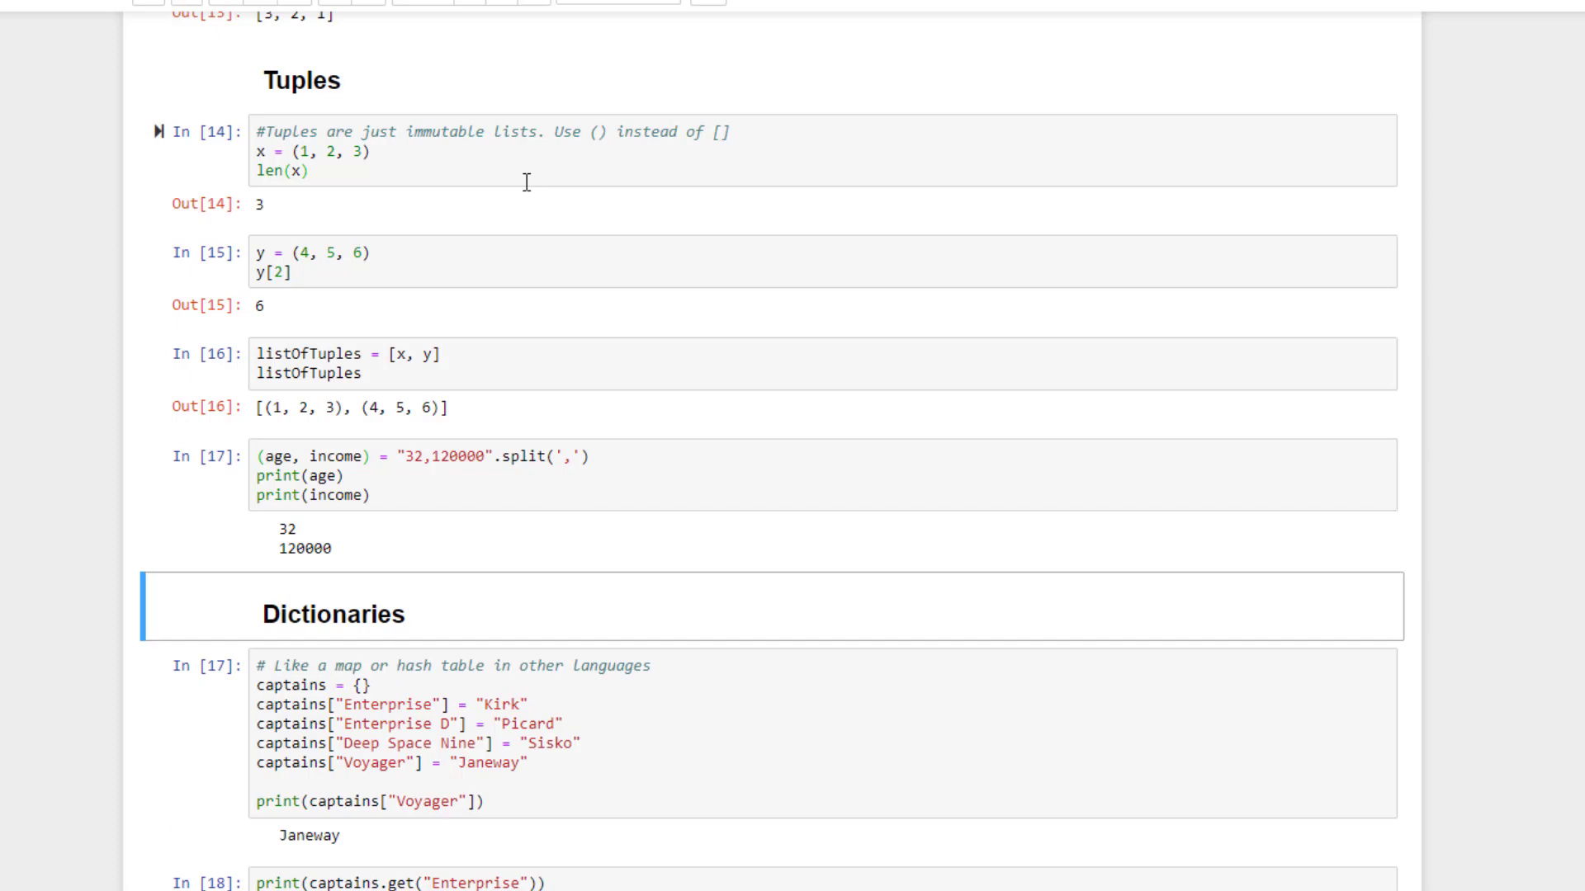
Run the captains dictionary cells printing Janeway, Kirk, None and the ship-to-captain pairs.
scroll("down", 3)
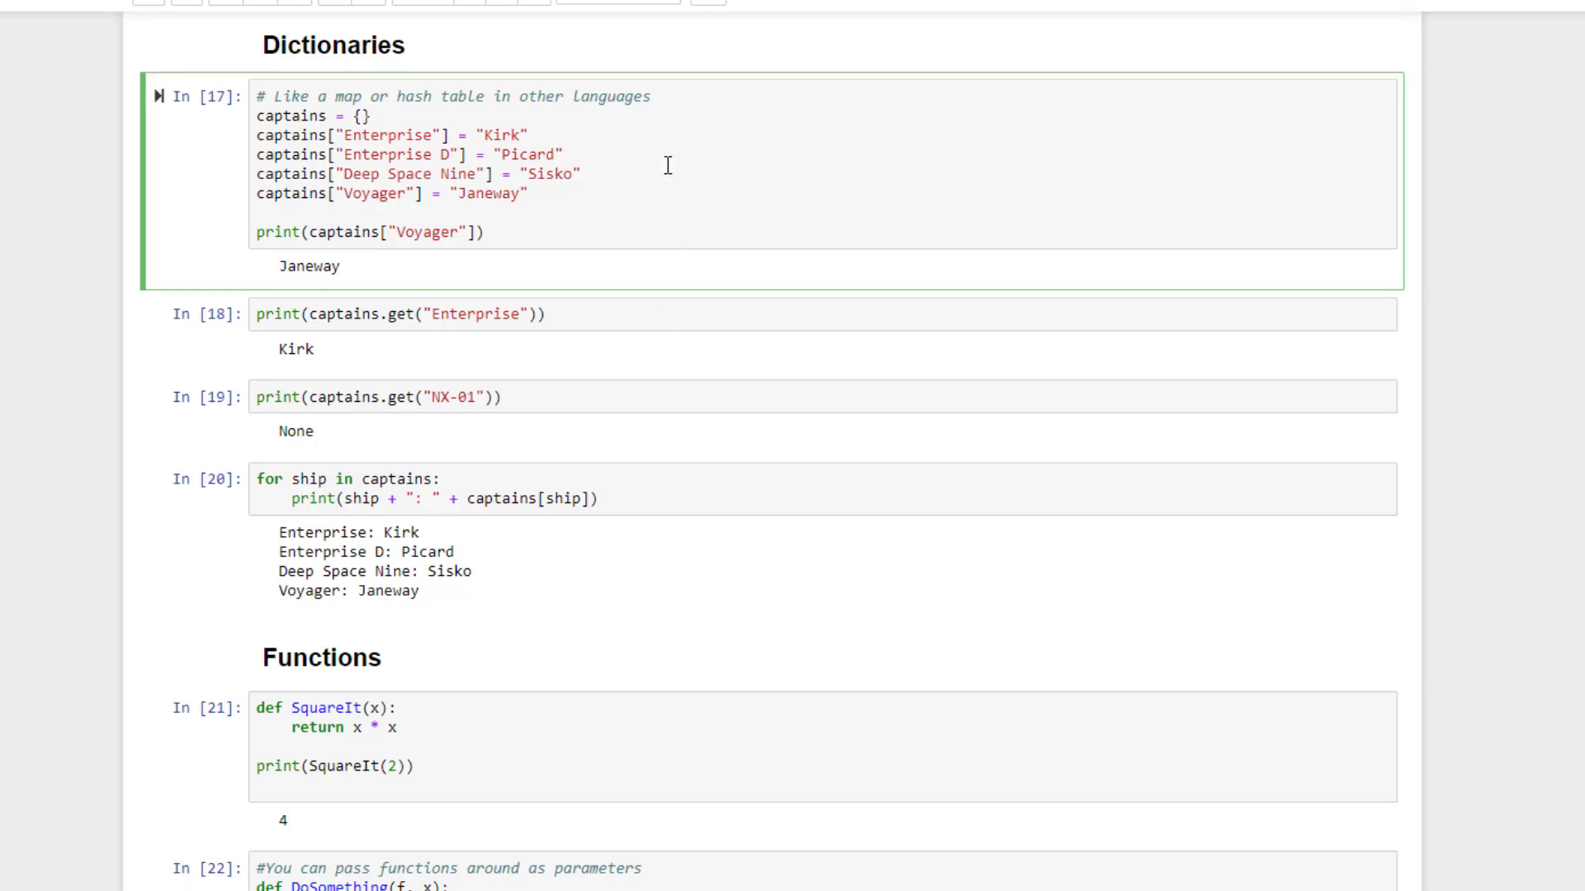
left_click(564, 155)
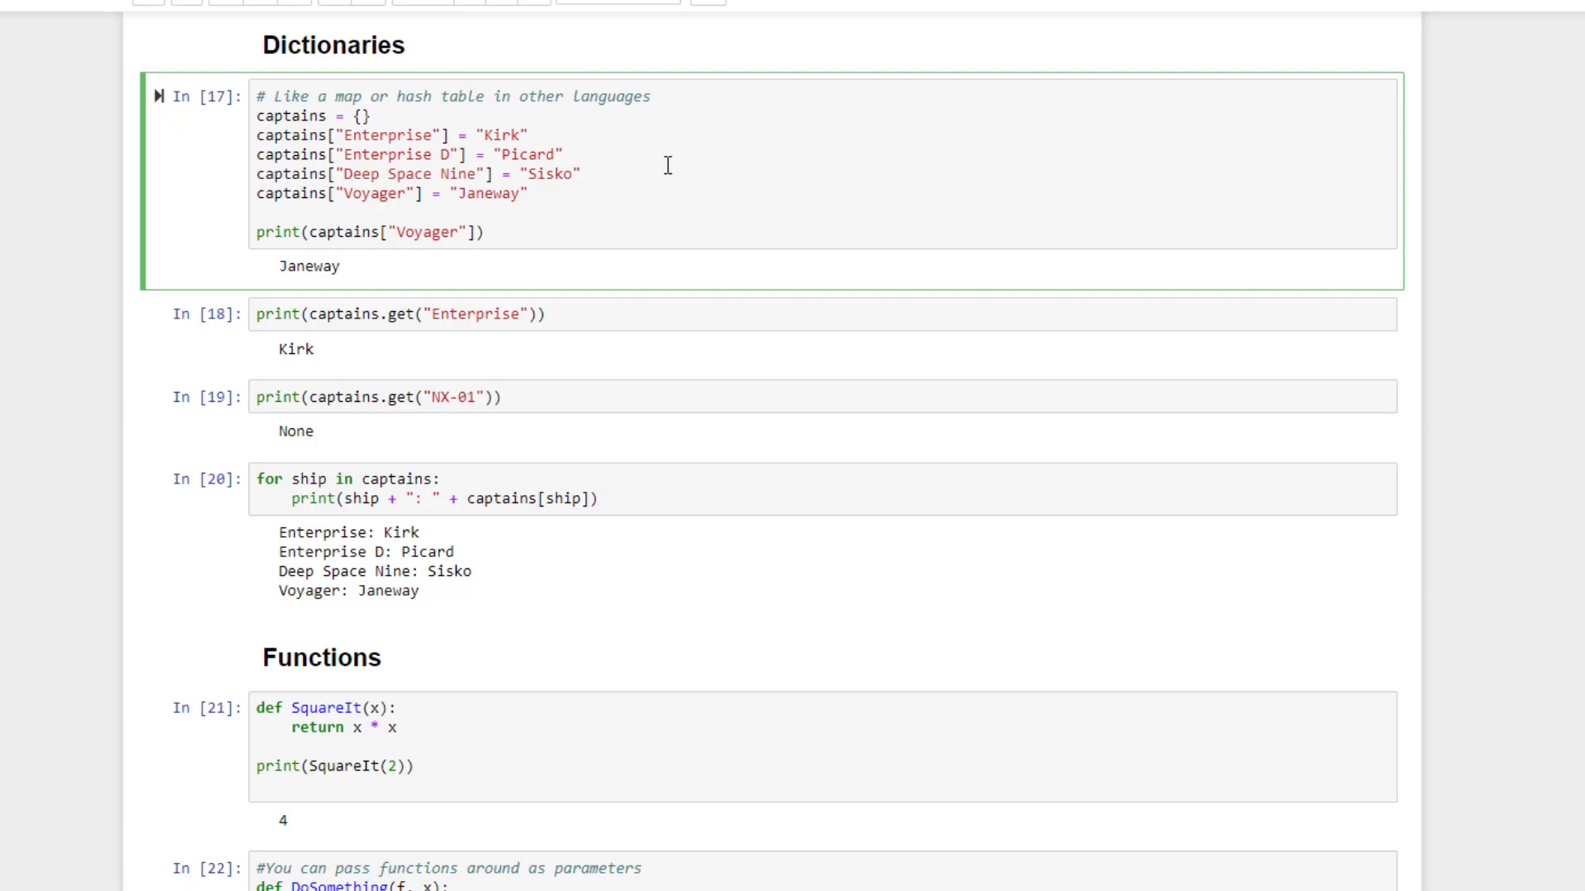
mouse_move(648, 122)
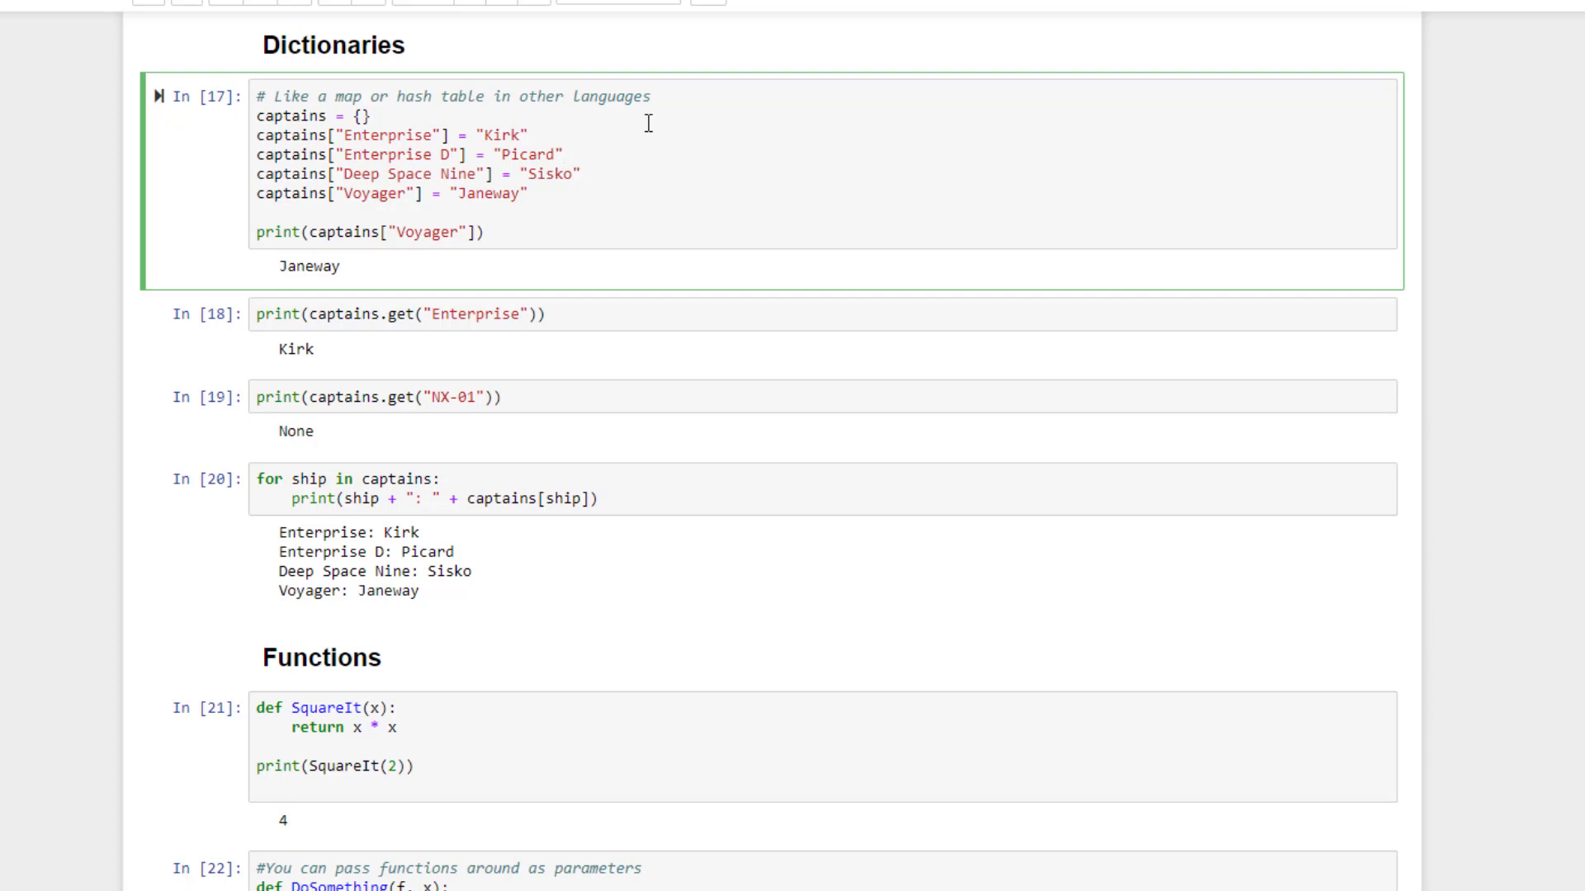
left_click(565, 155)
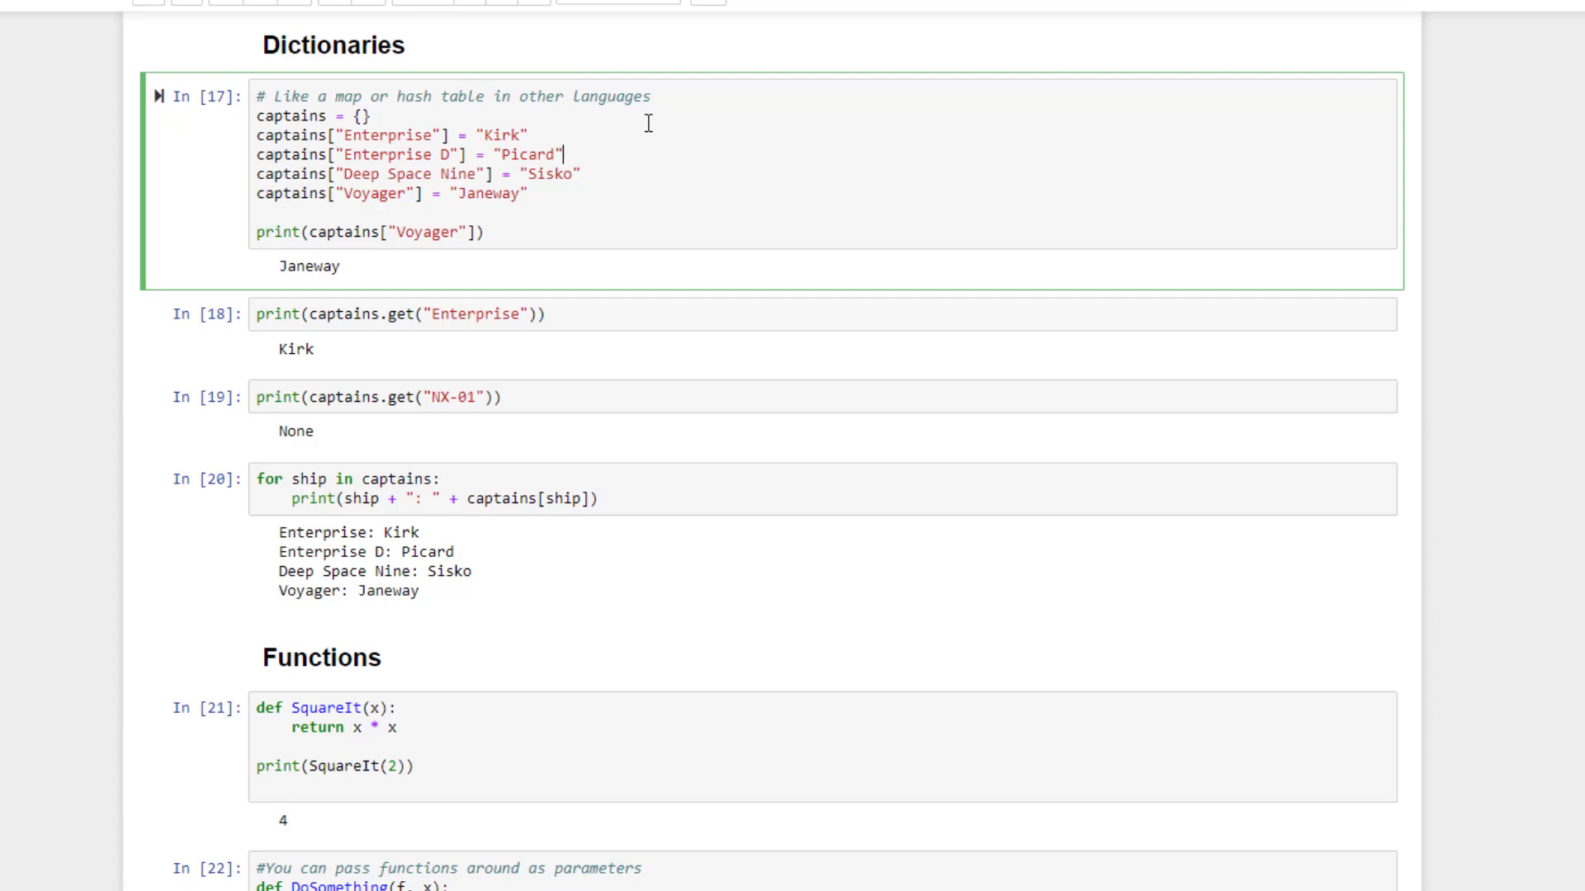
mouse_move(652, 244)
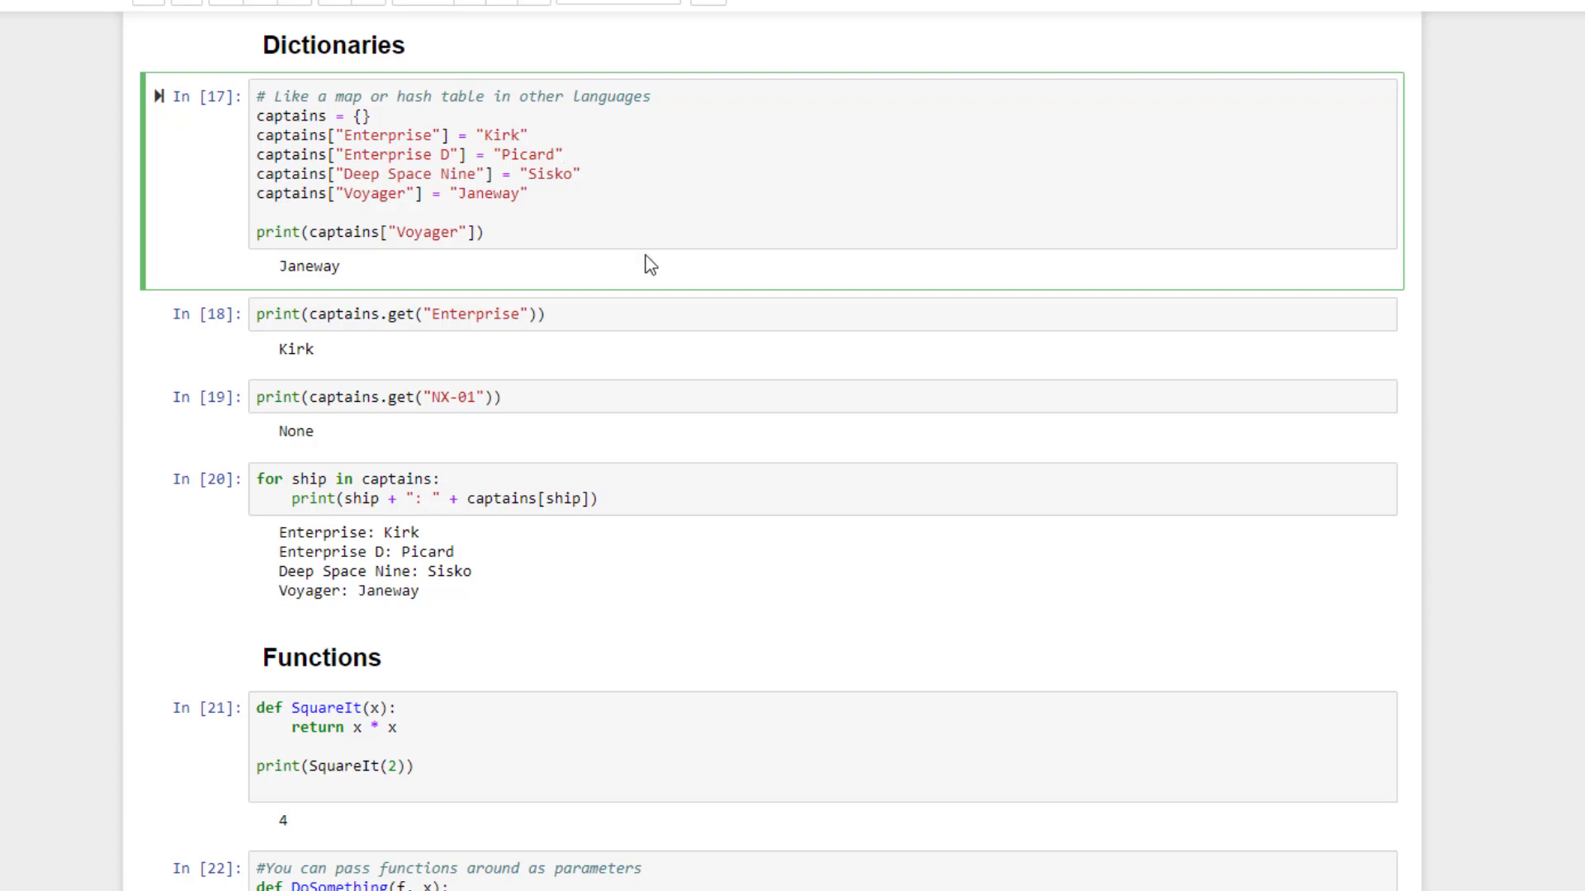
mouse_move(624, 269)
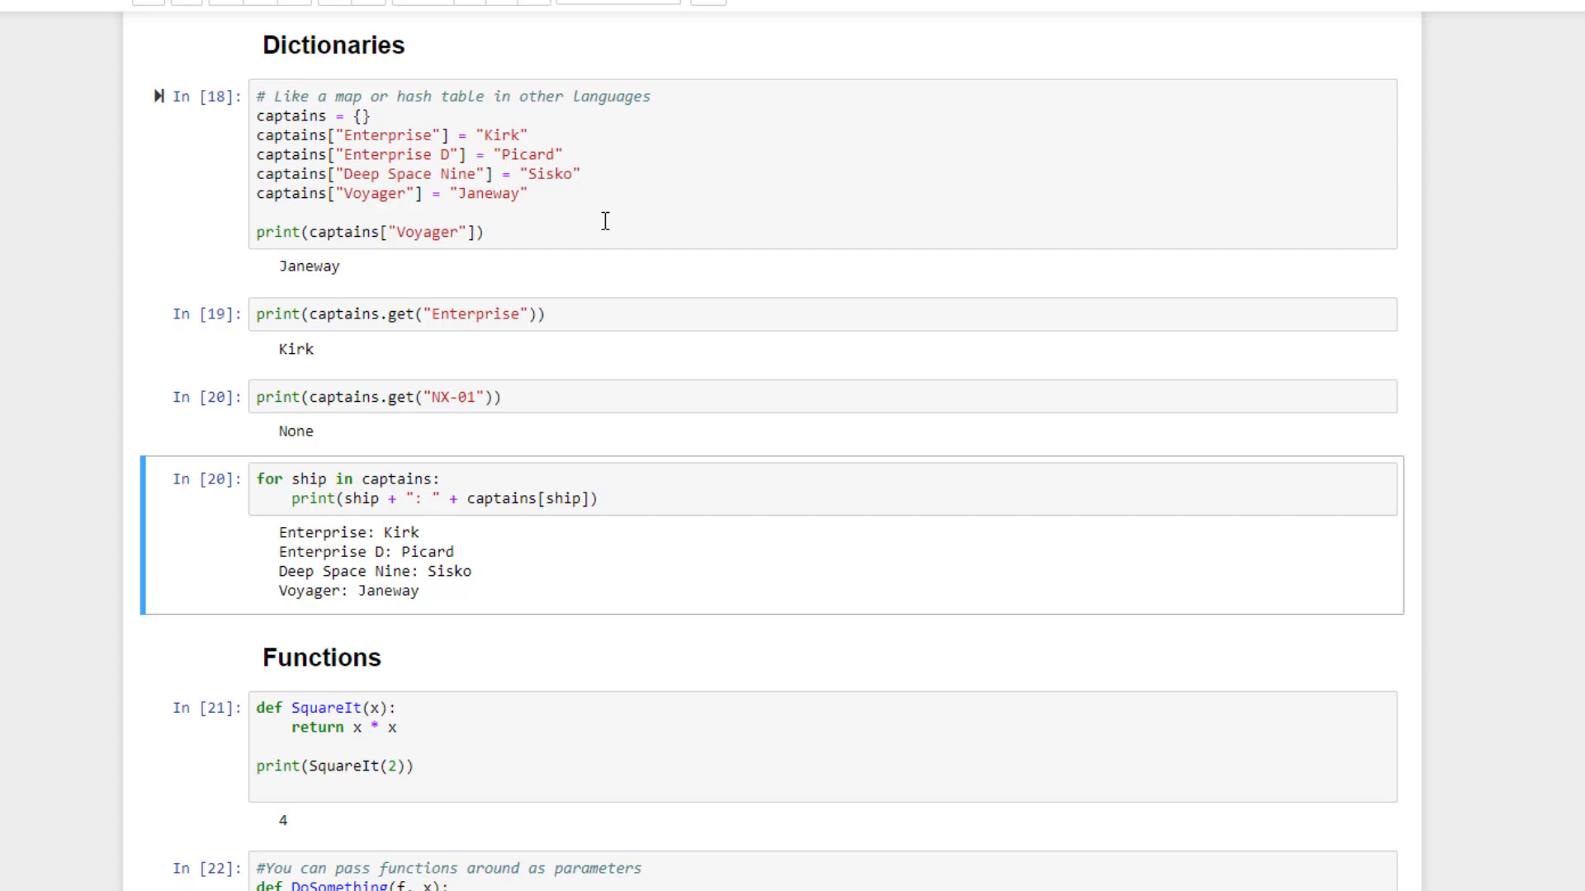
mouse_move(601, 258)
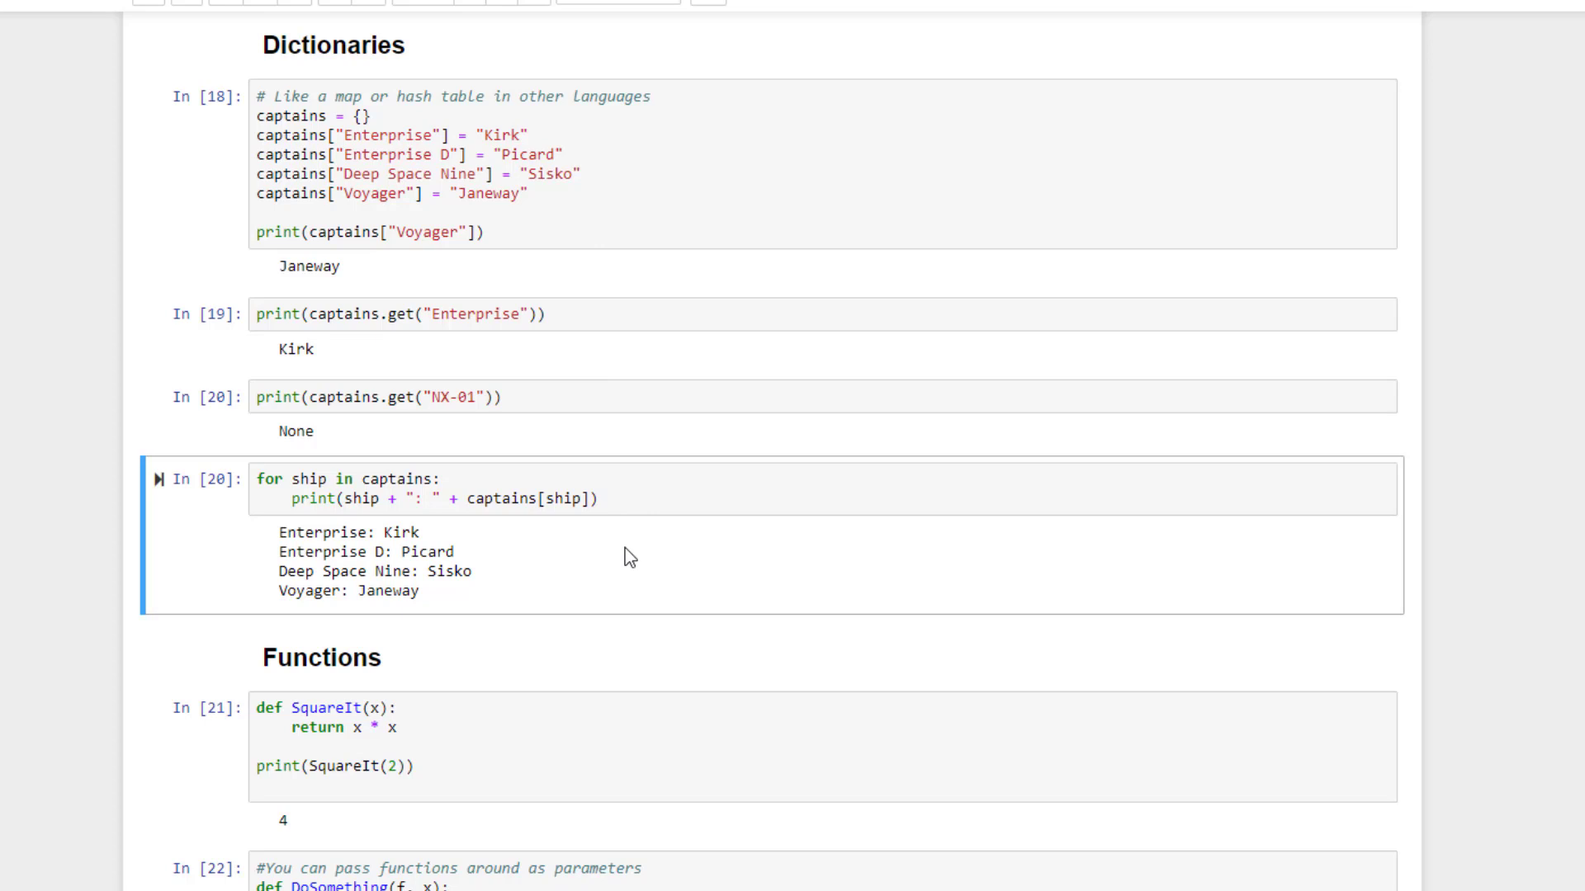
mouse_move(632, 556)
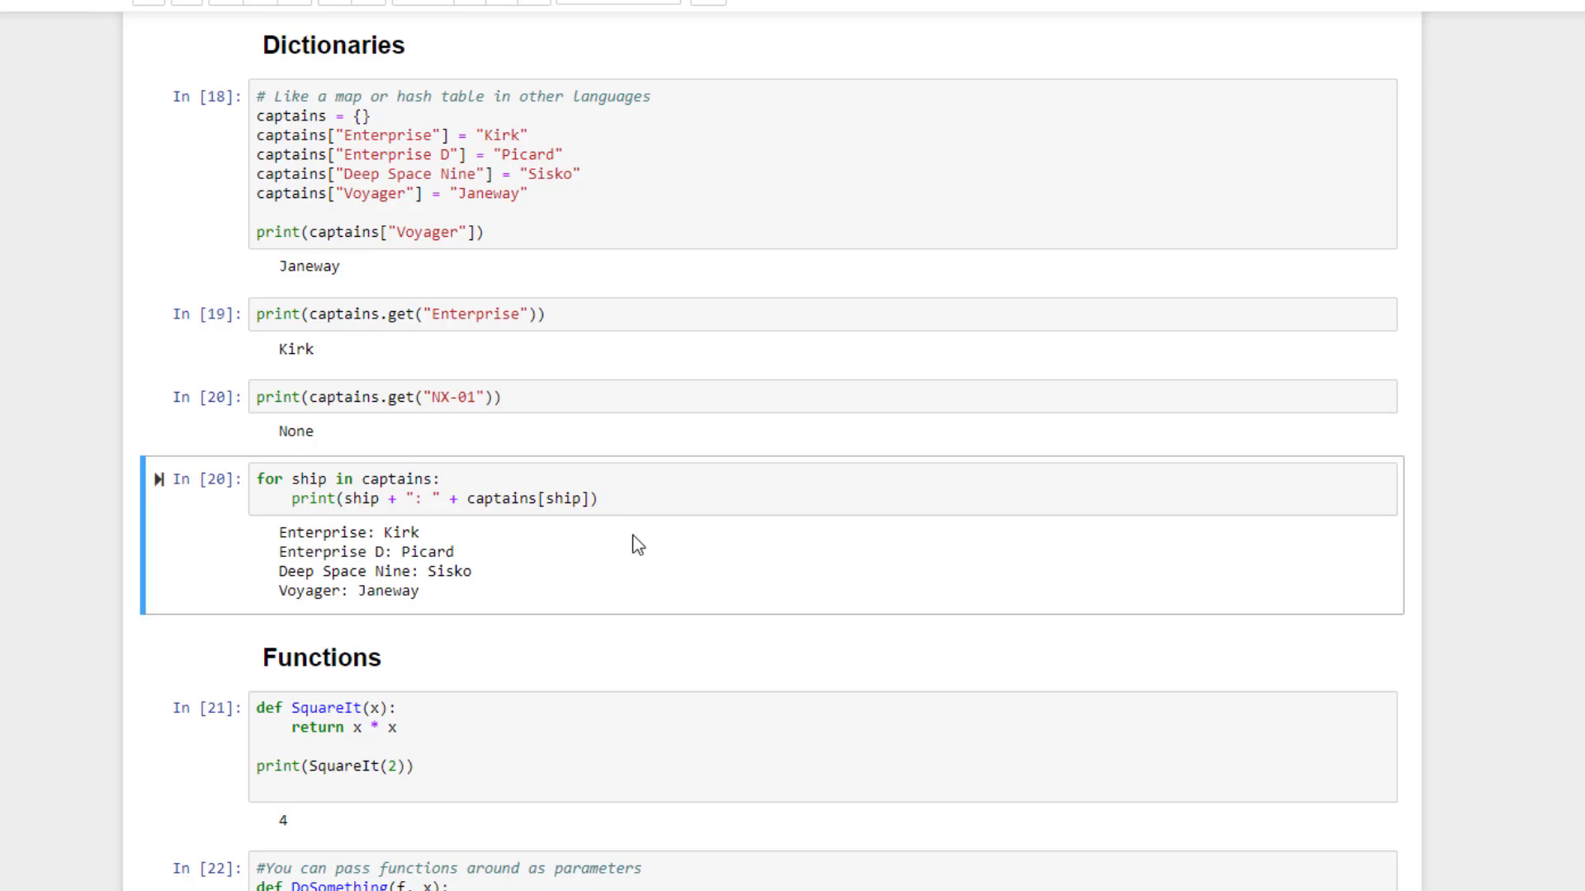